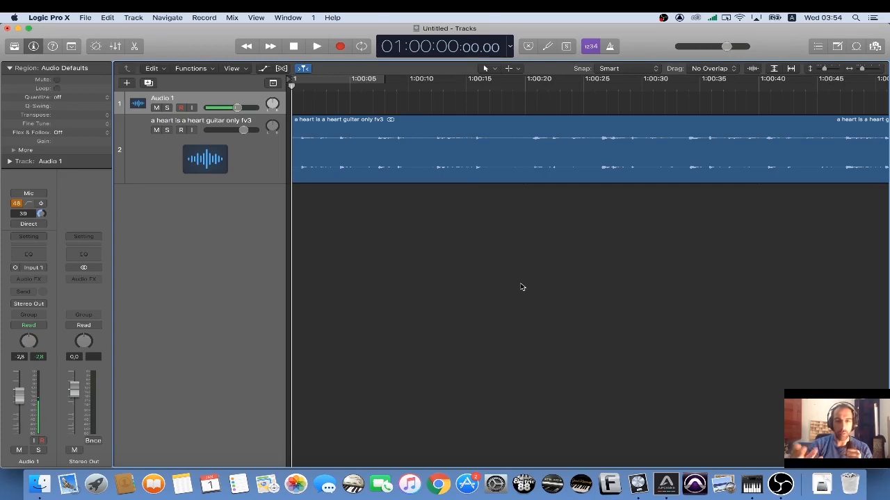
- Record a roughly 20-second vocal take on Audio 1 over the guitar and play it back
click(312, 46)
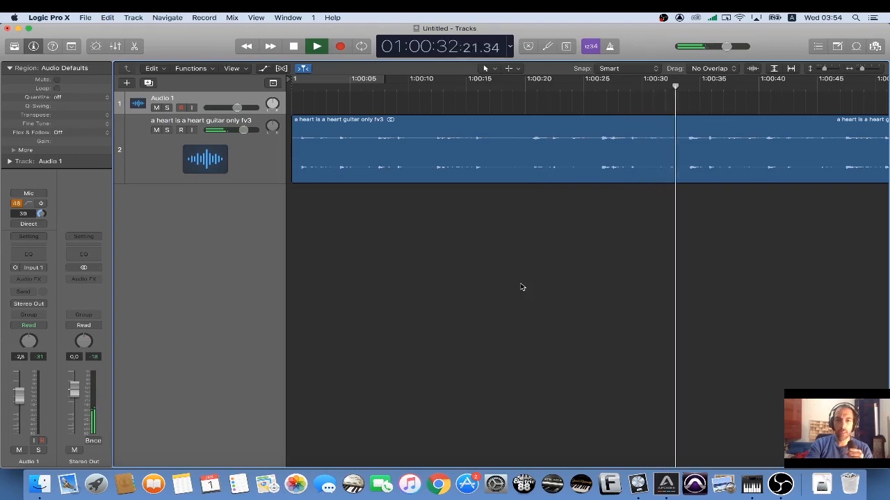
click(315, 45)
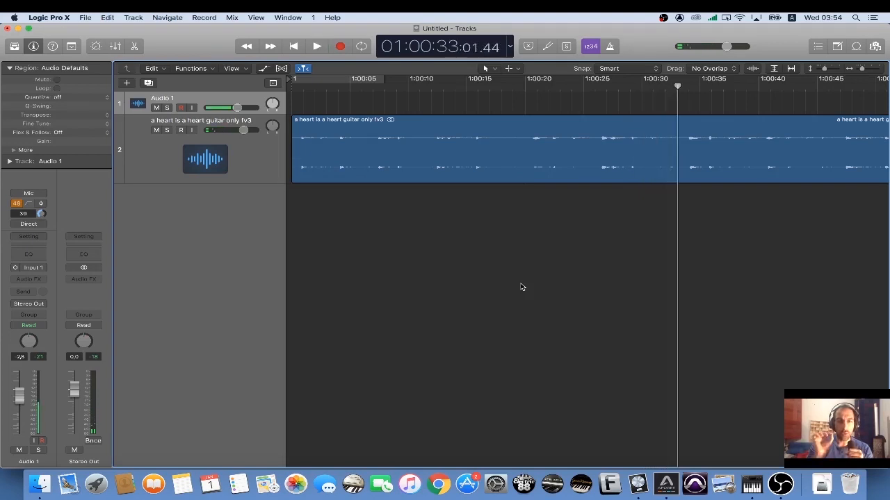
mouse_move(319, 33)
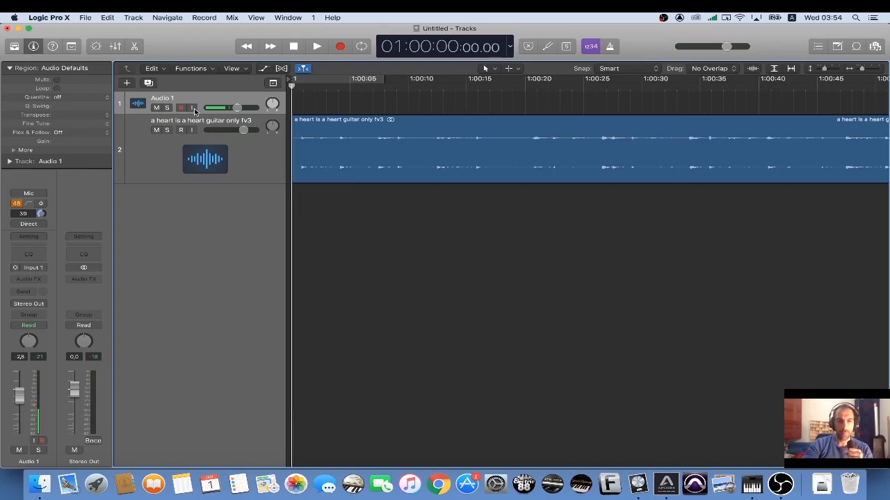
click(339, 47)
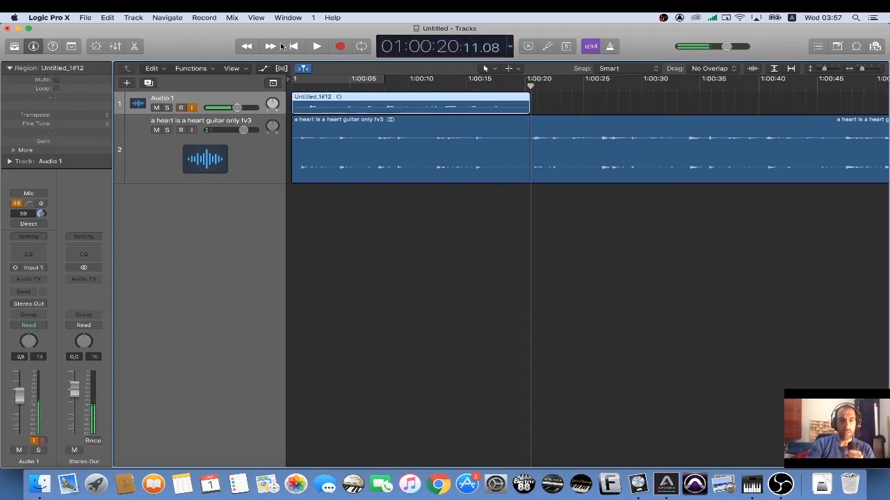
click(311, 46)
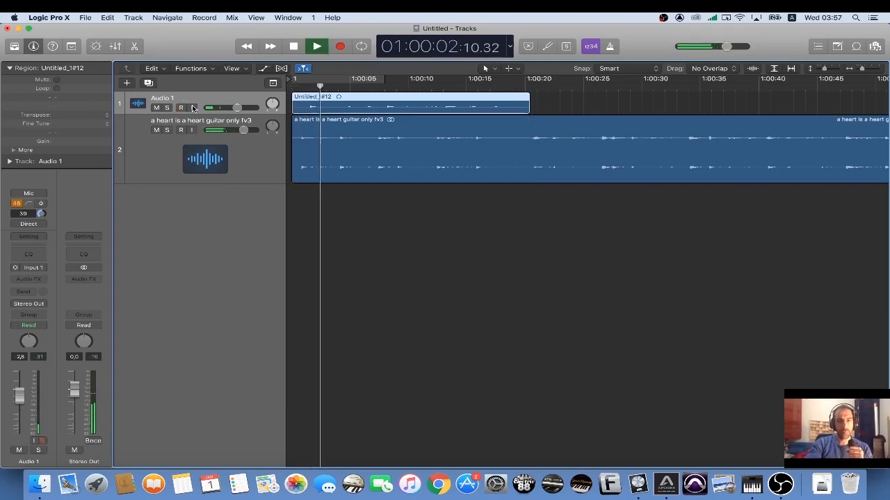
click(180, 107)
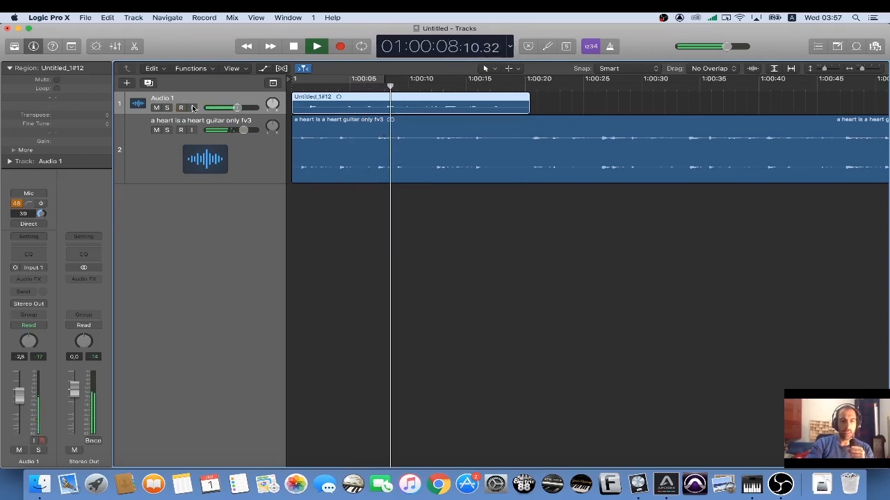
click(181, 108)
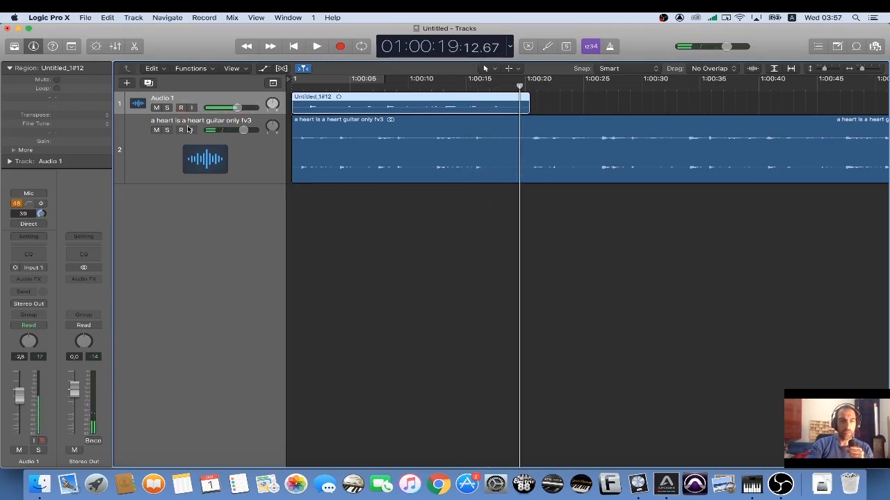
- Insert Pitch Correction in the first Audio FX slot of the Audio 1 channel strip
click(181, 108)
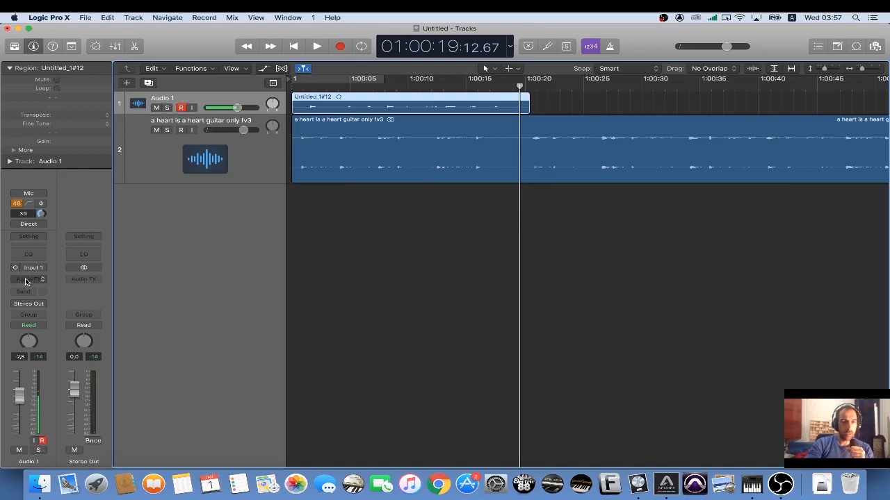
click(28, 278)
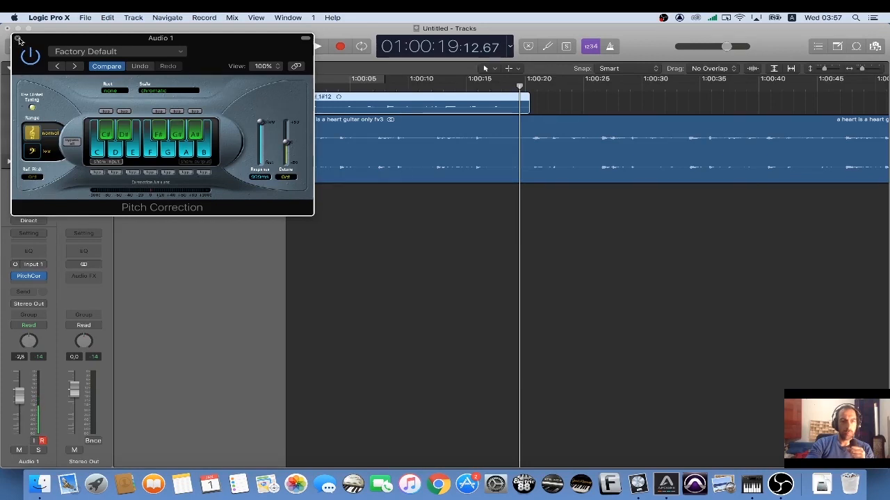
click(24, 36)
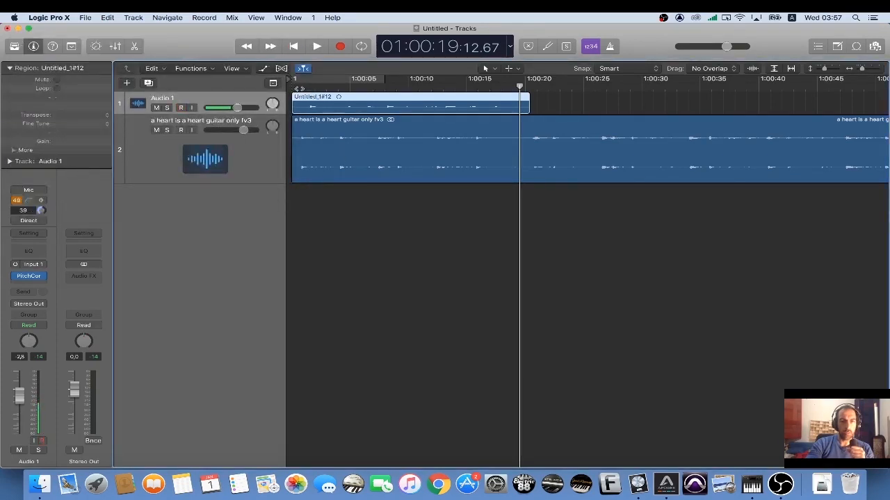
click(326, 46)
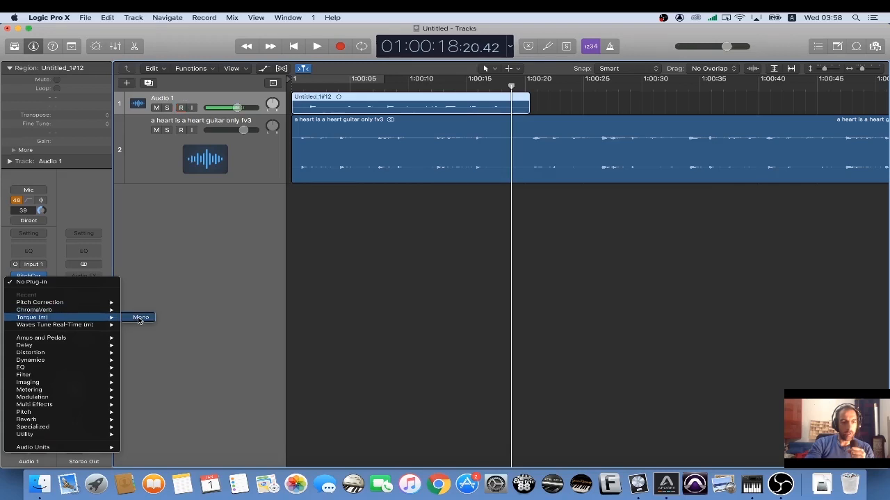
- Add Torque (Mono) as the second insert on the vocal channel
click(139, 317)
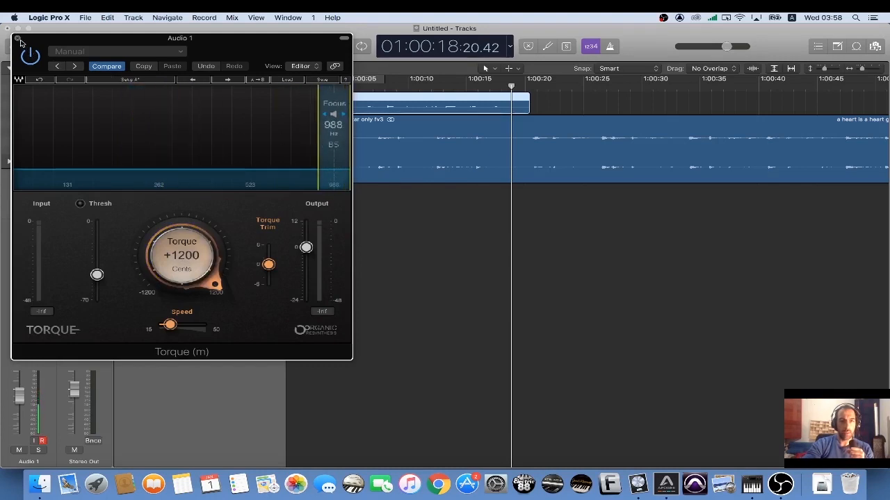
click(22, 37)
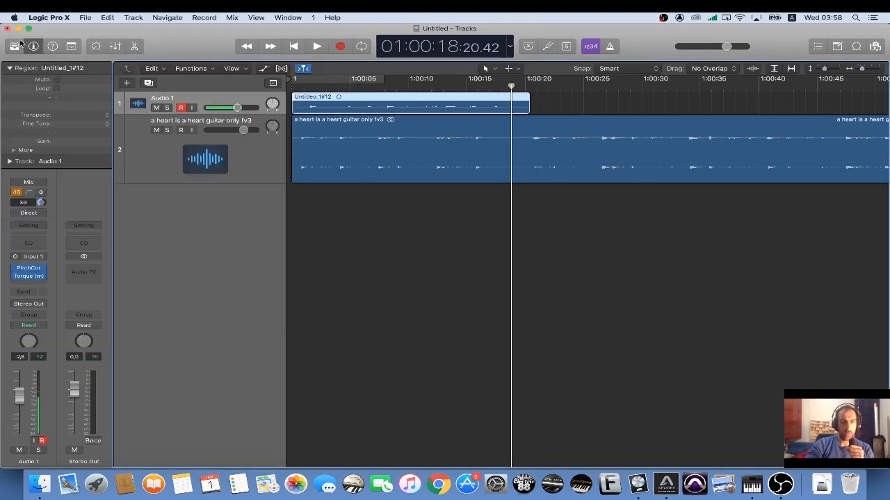
click(313, 46)
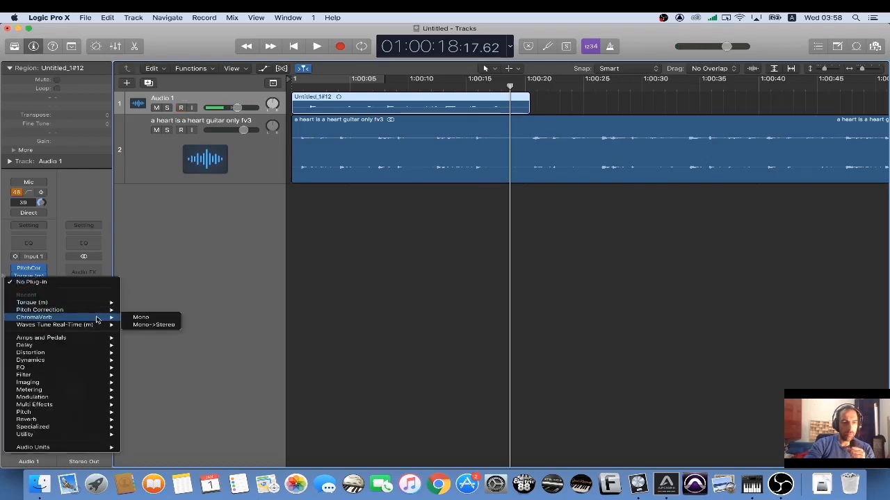
mouse_move(153, 324)
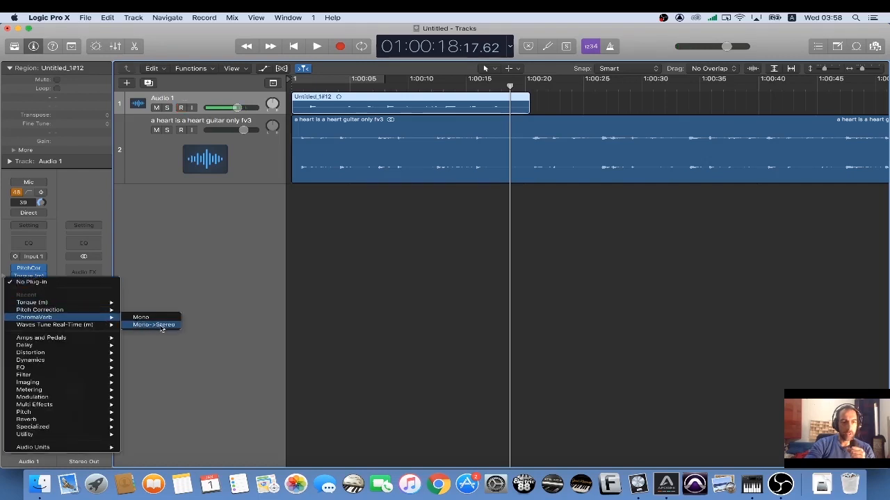
- Add ChromaVerb (Mono->Stereo) as the third vocal insert
click(151, 325)
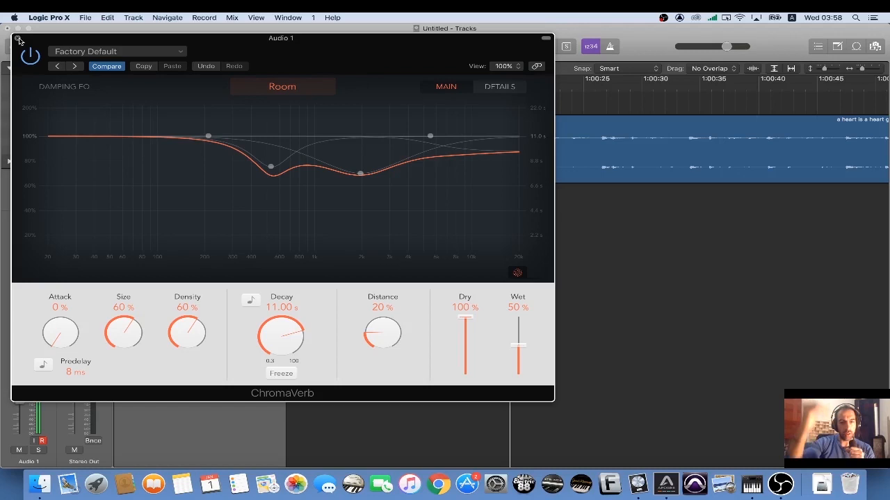
click(22, 41)
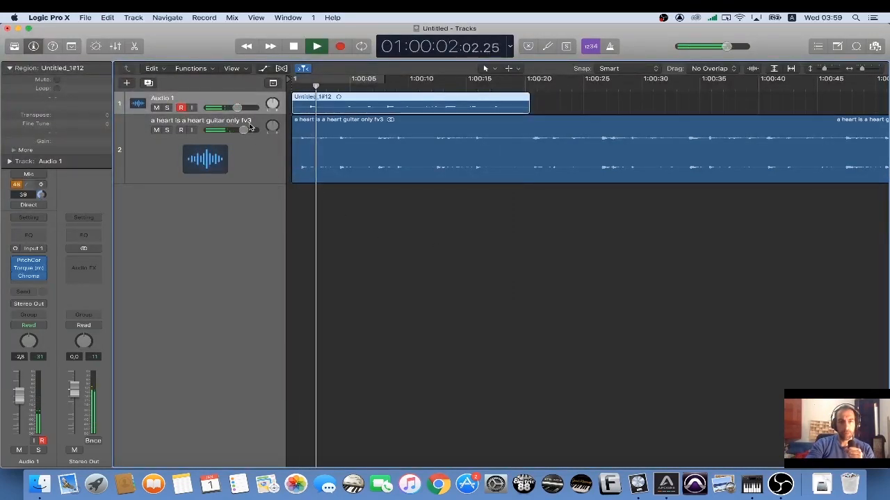
- Raise the Audio 1 volume fader and enable its input monitoring
drag(237, 107, 234, 107)
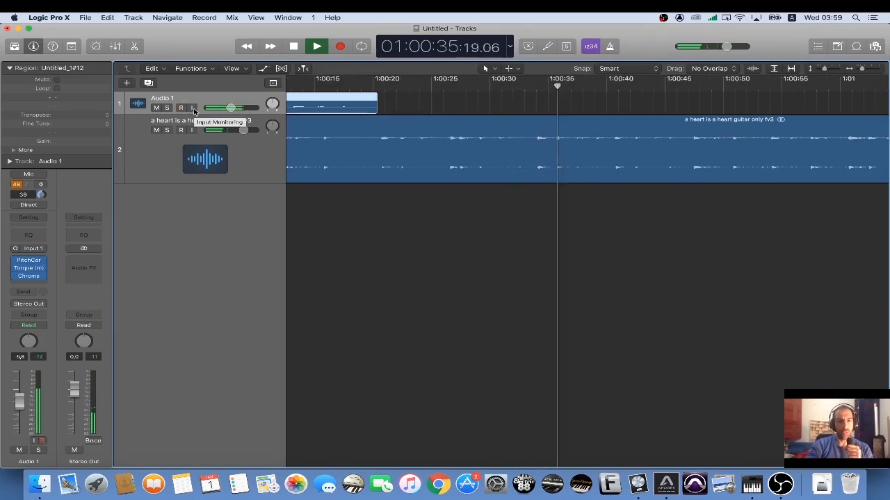
click(181, 108)
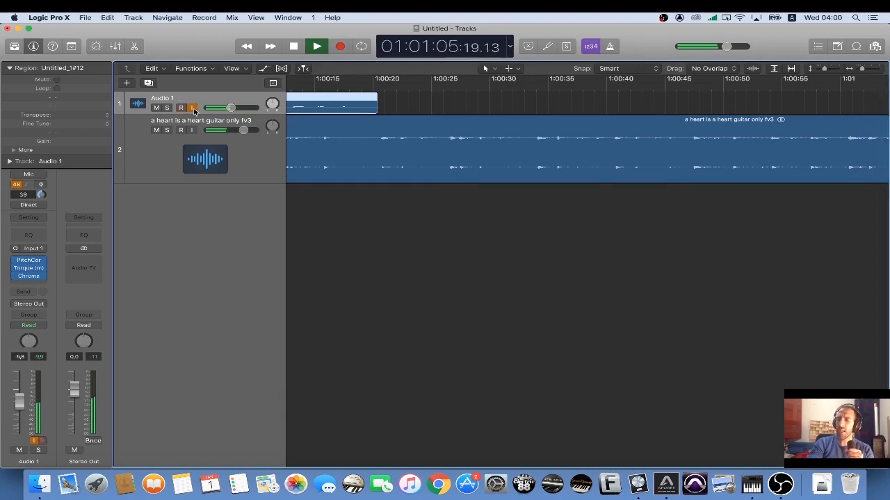
- Disable input monitoring on Audio 1 and record-enable the track
click(181, 107)
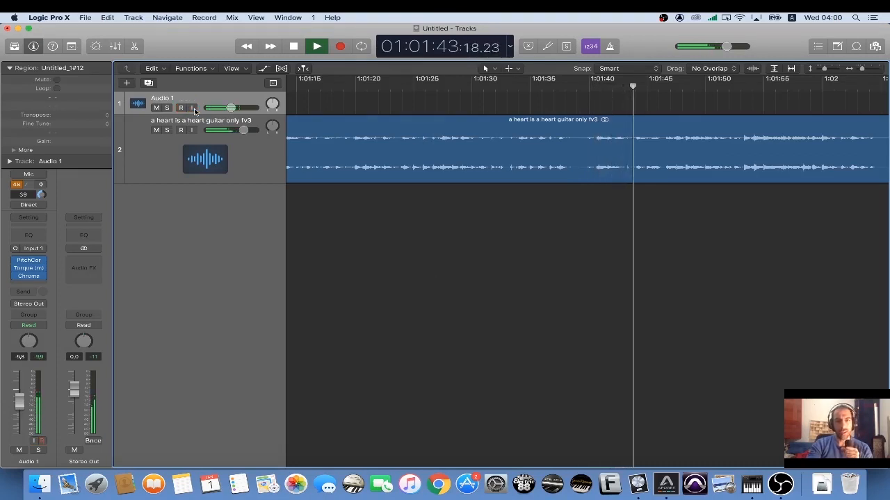
click(180, 108)
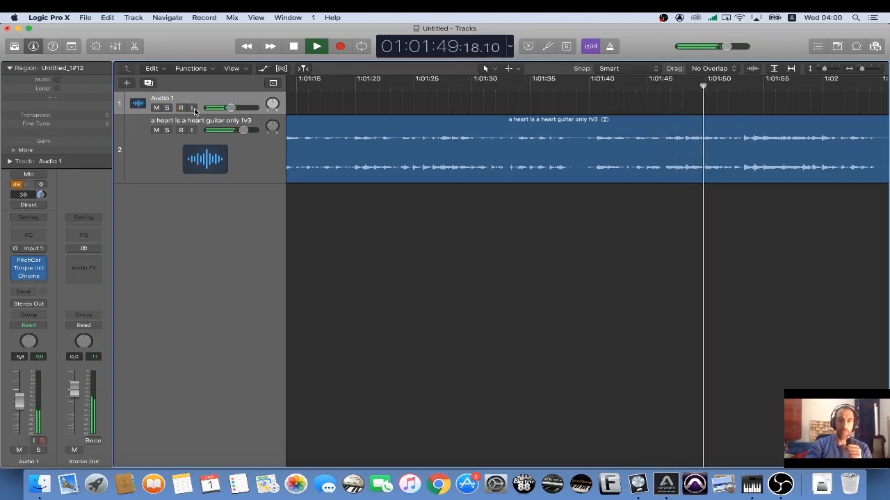
click(181, 108)
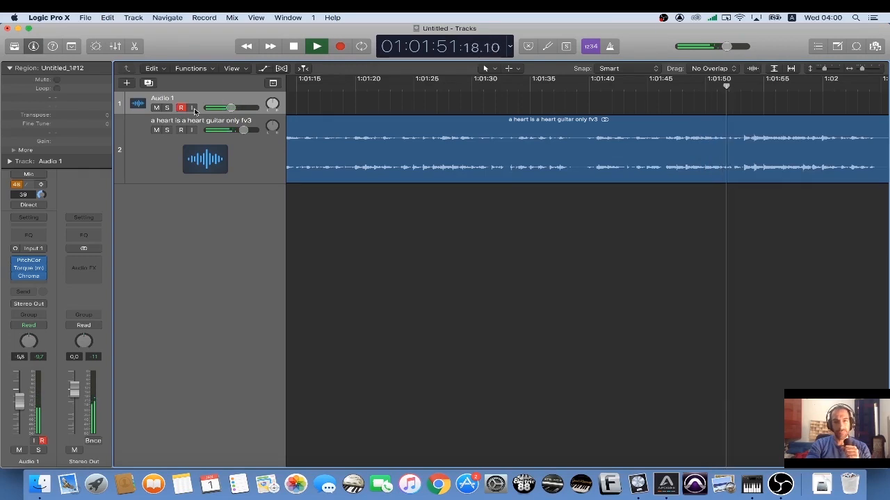